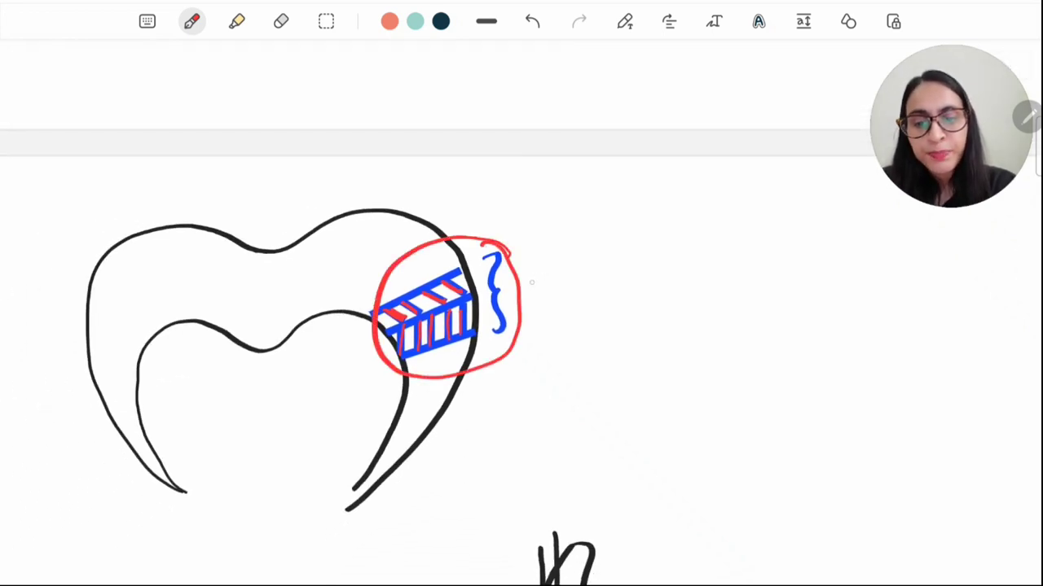
- Trace the rod sketch with a red vertical line and add red arrows pointing at it
scroll("down", 3)
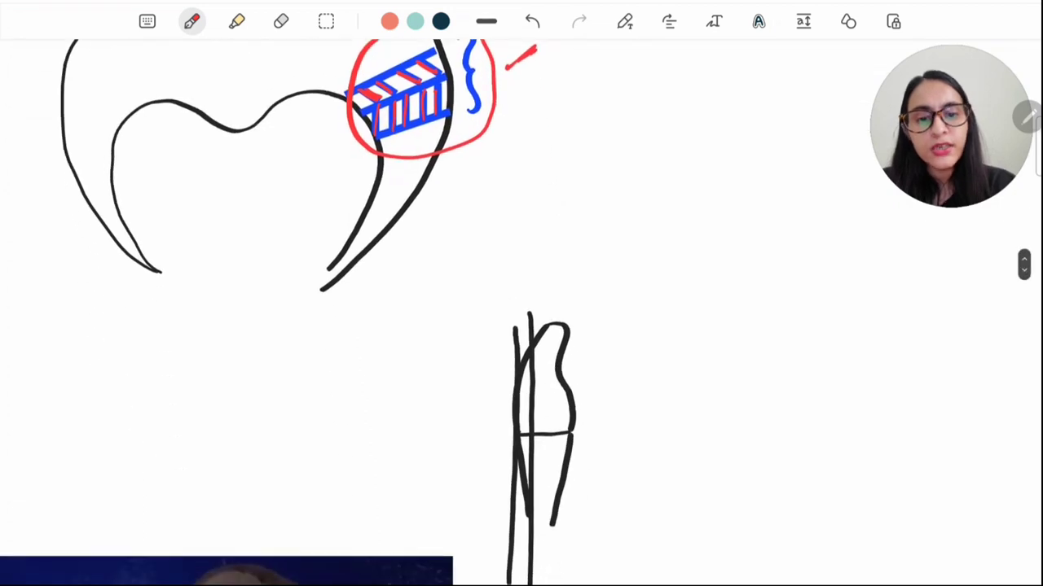
left_click_drag(520, 314, 526, 521)
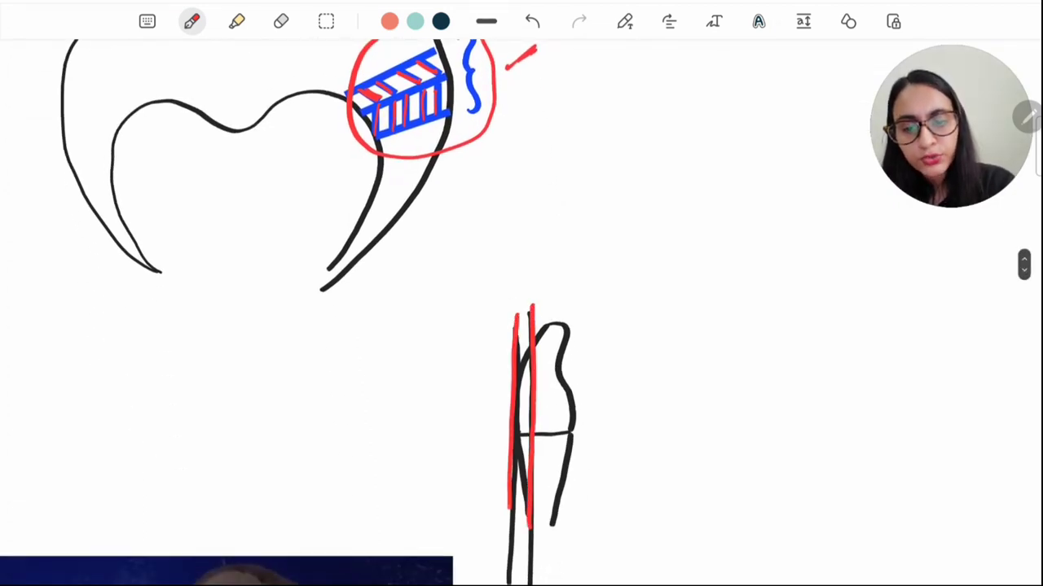
left_click_drag(542, 399, 615, 378)
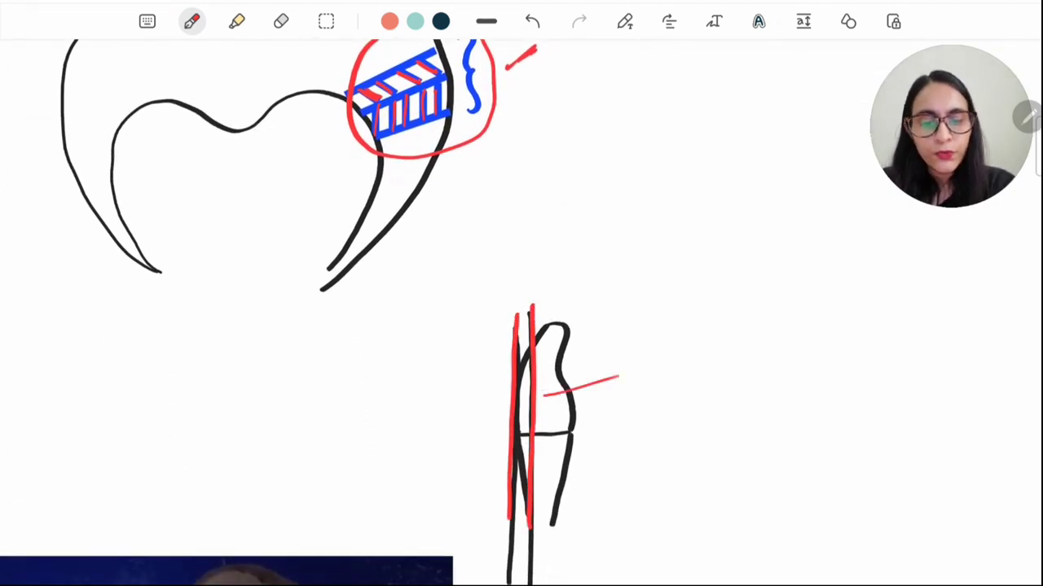
left_click_drag(643, 301, 570, 375)
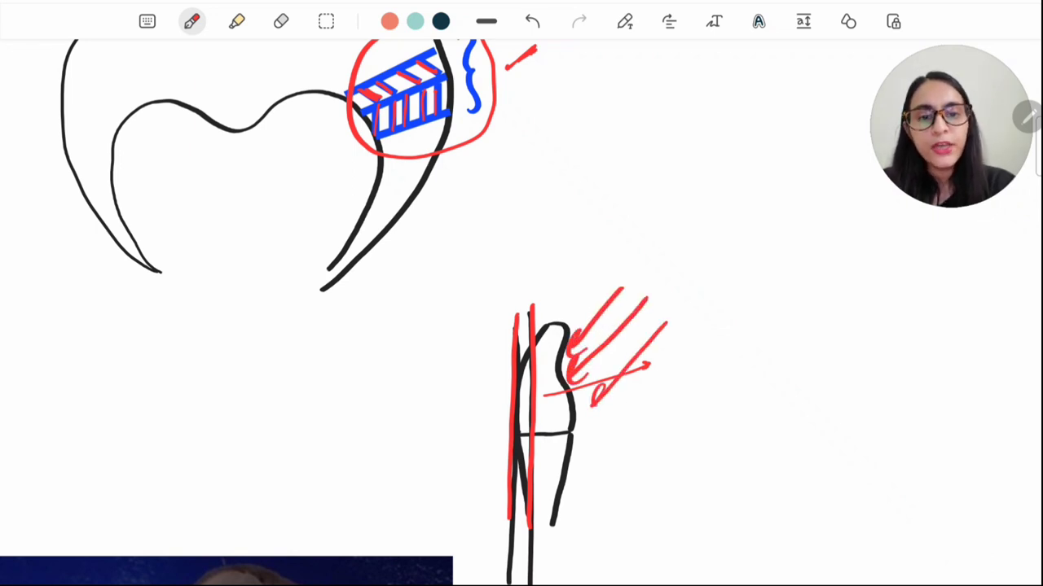
scroll("down", 3)
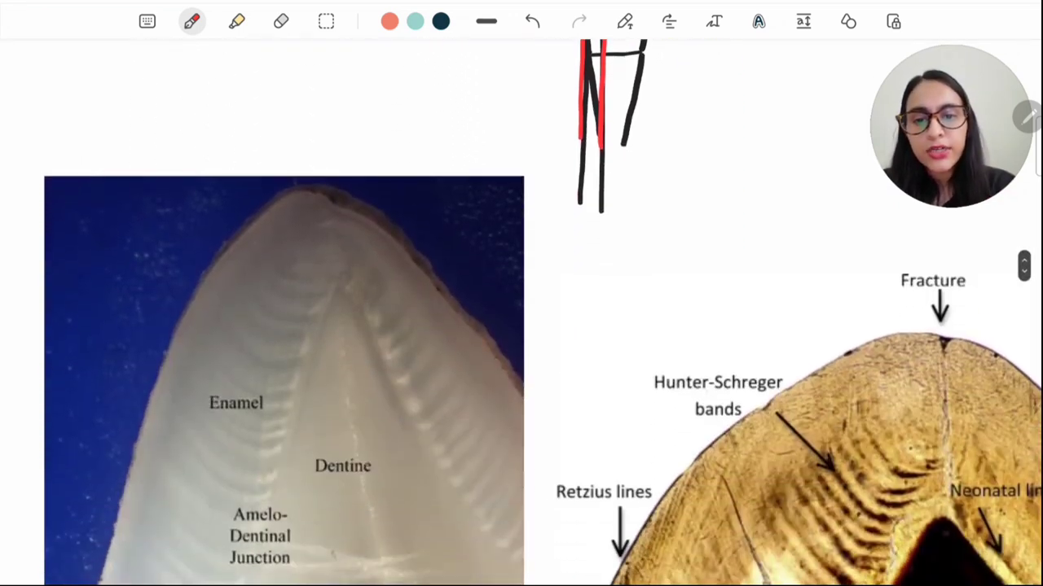
- Mark another band on the left micrograph in red and erase the stray stroke
scroll("down", 3)
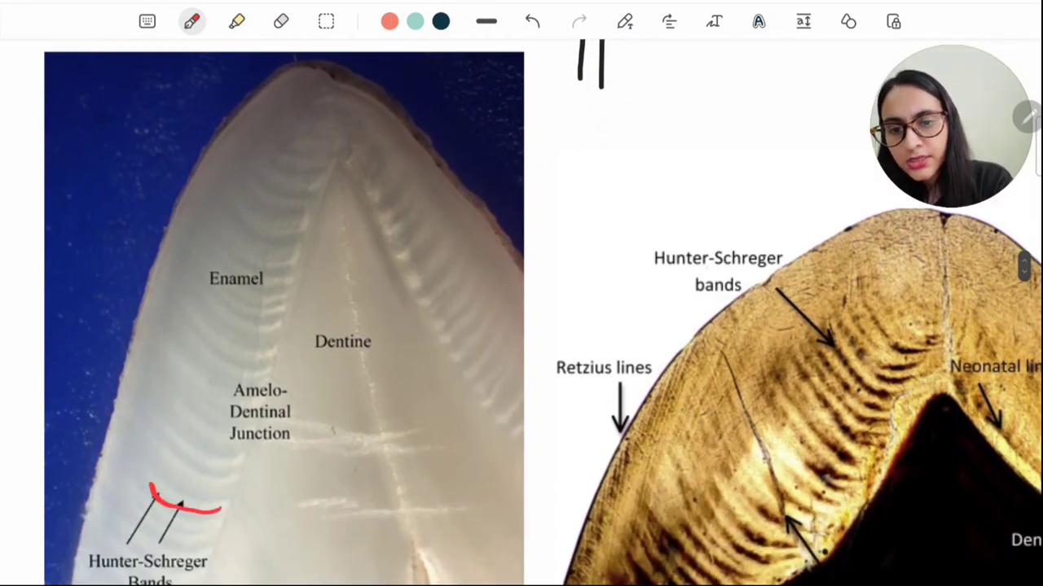
left_click_drag(151, 497, 220, 509)
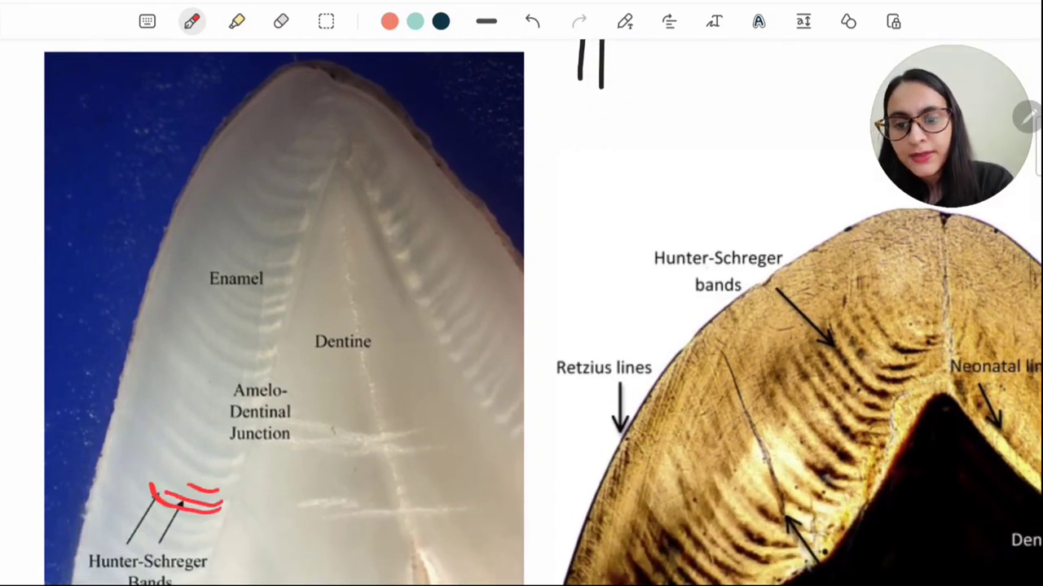
scroll("down", 3)
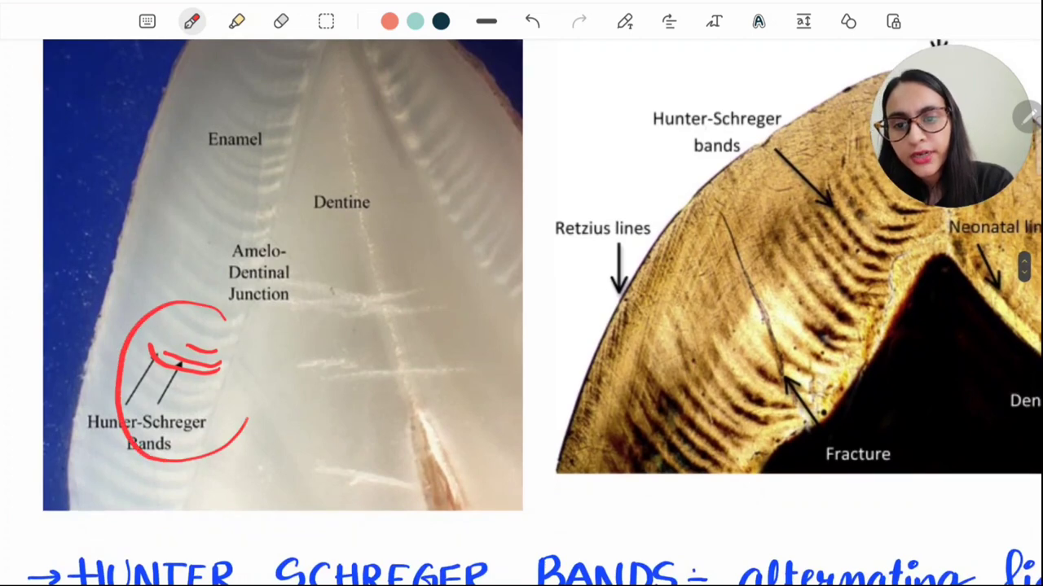
left_click(281, 22)
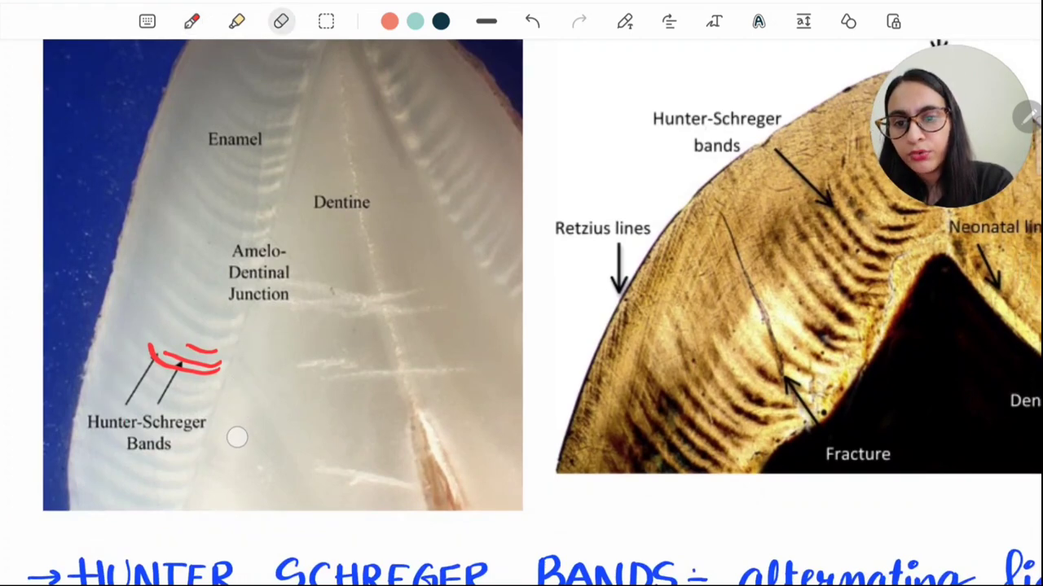
left_click(191, 20)
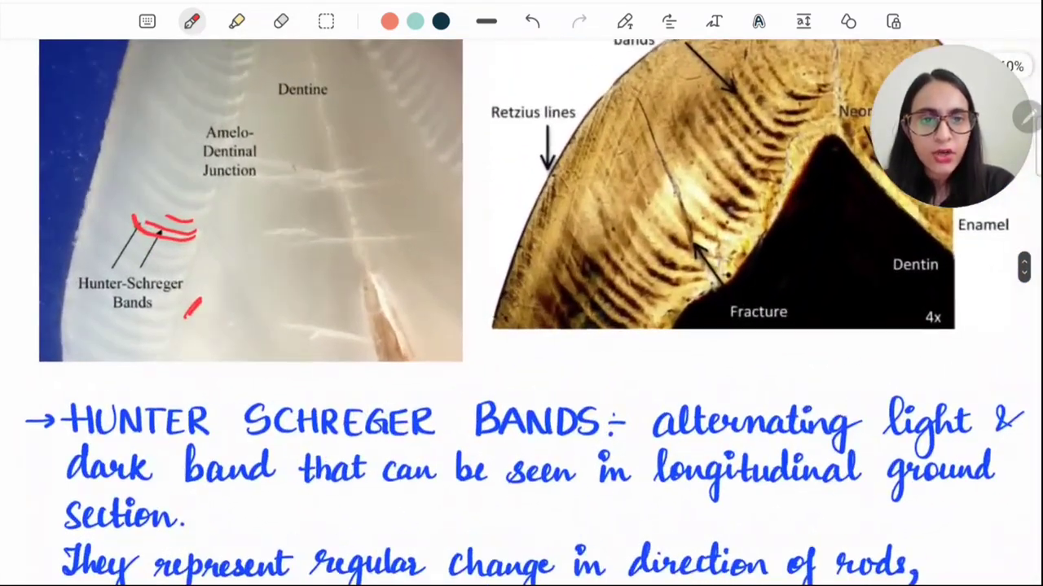
- Trace the bands on the right micrograph with a red stroke
scroll("down", 3)
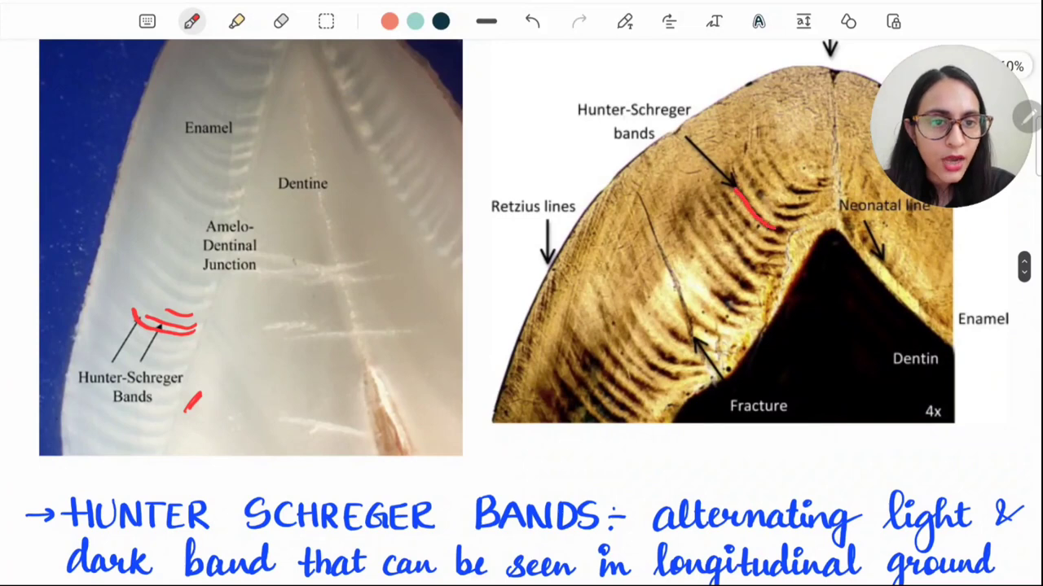
left_click_drag(754, 215, 794, 216)
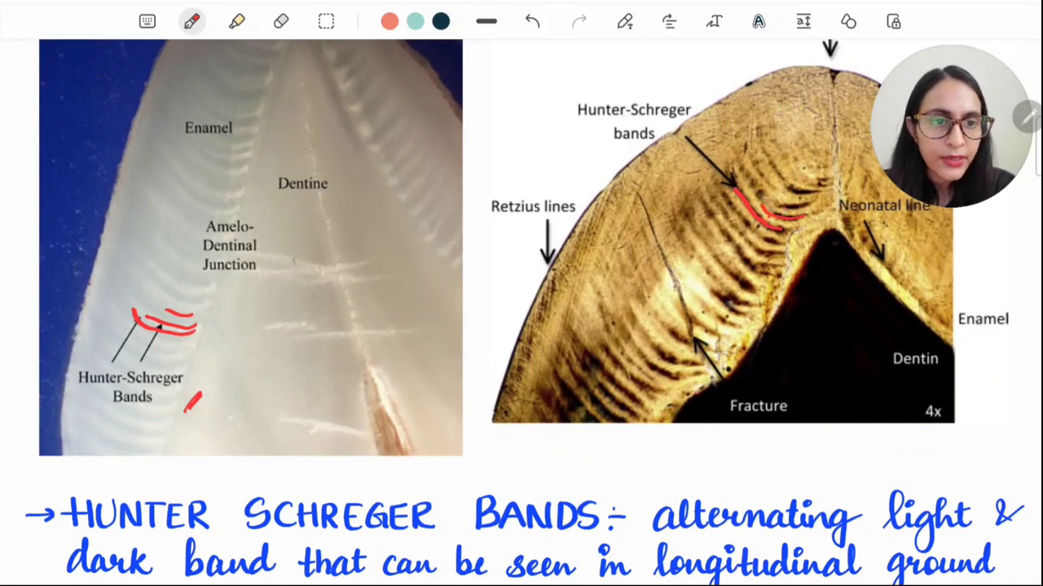
scroll("down", 3)
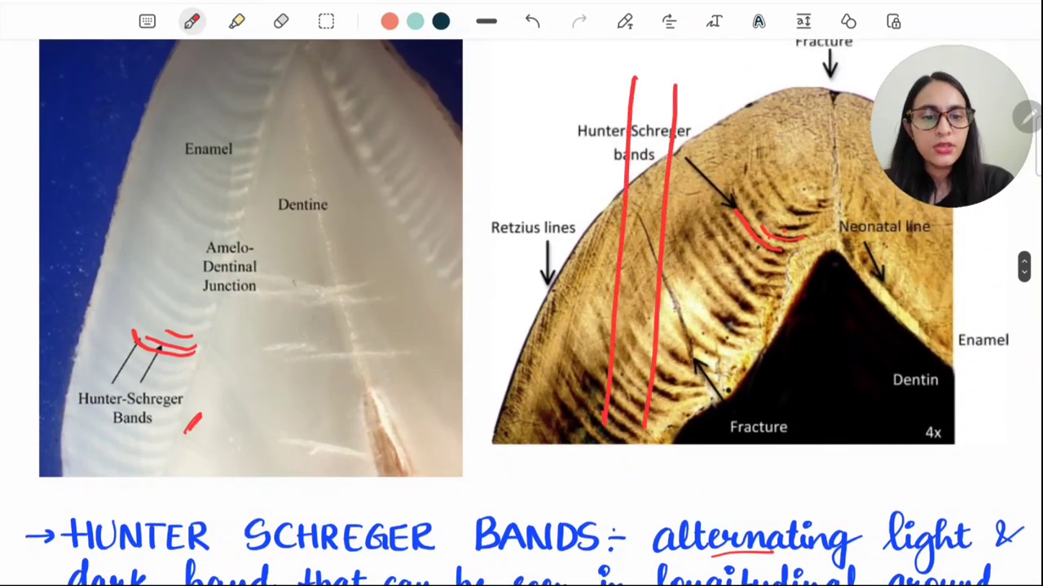
- Draw red underlines under 'in direction of rods', 'functional adaptation' and 'direction'
scroll("down", 3)
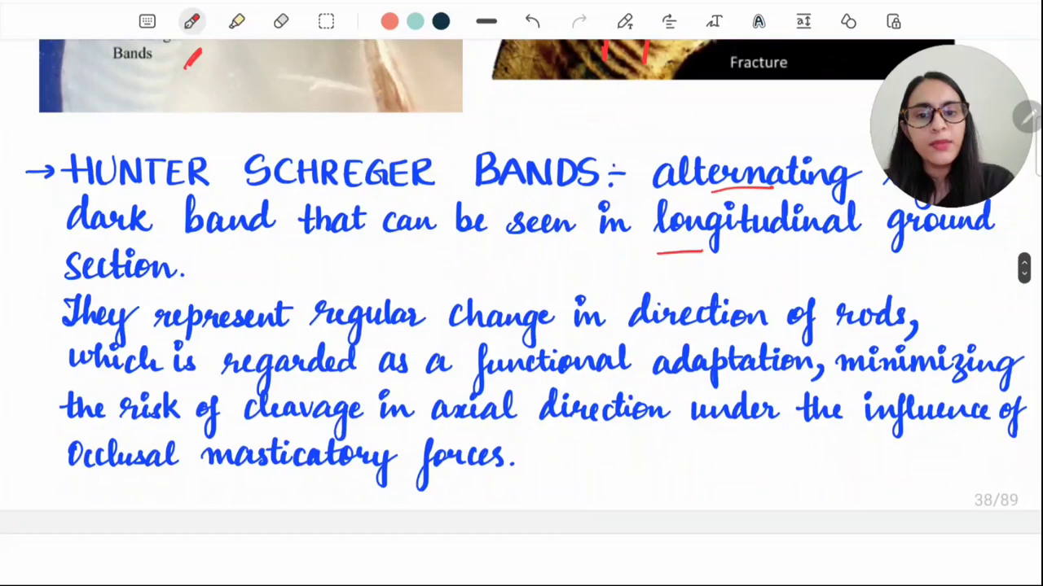
left_click_drag(627, 334, 920, 334)
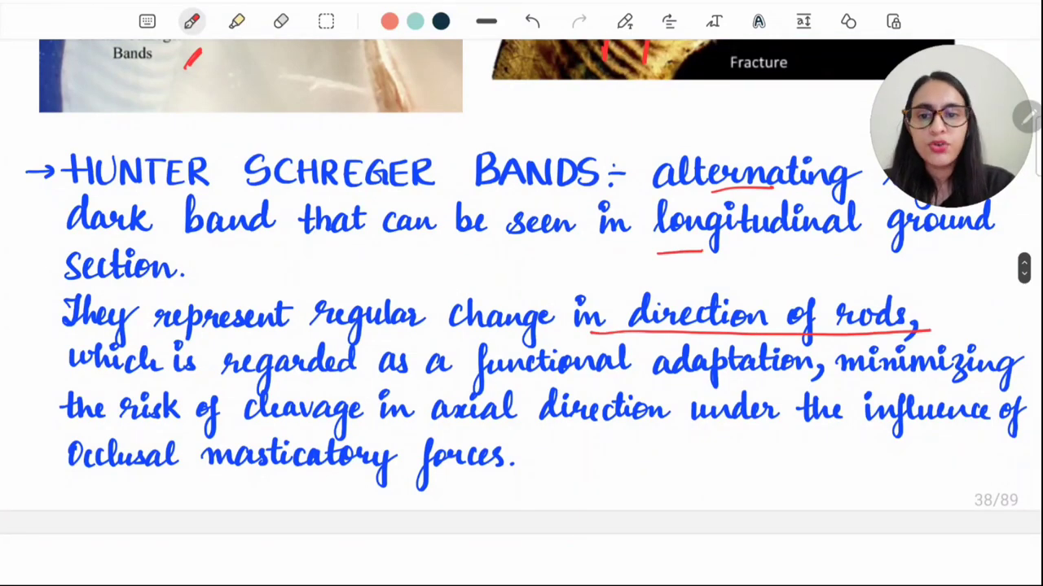
left_click_drag(562, 381, 835, 376)
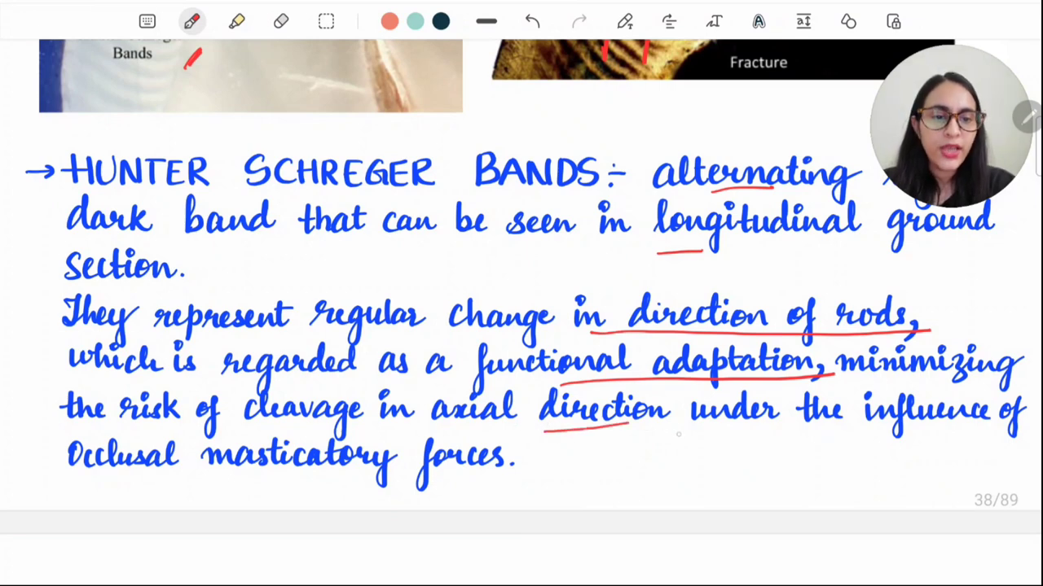
scroll("down", 3)
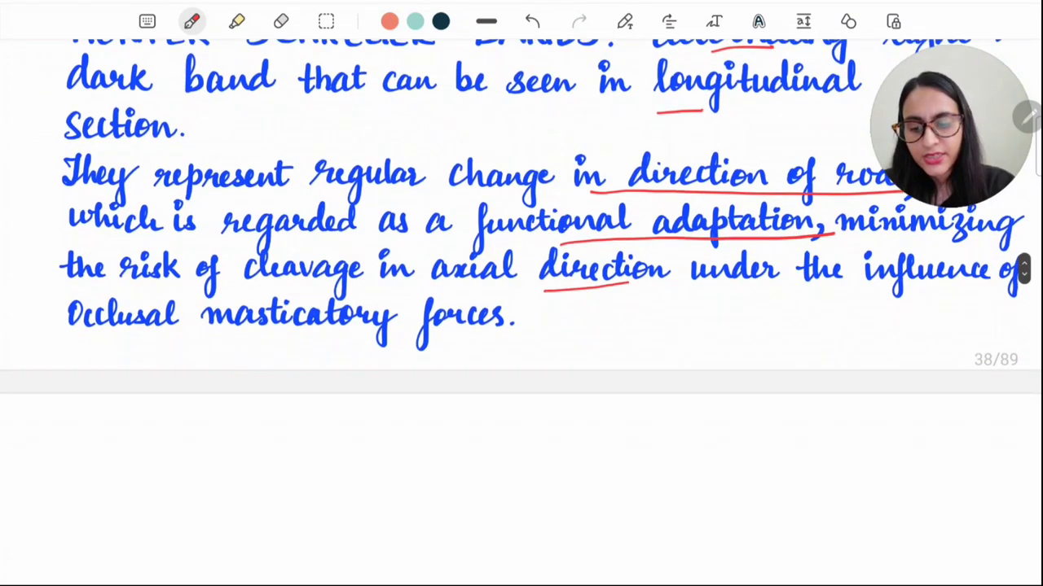
- Sketch the red H-S heading with numbered points, hatched rod bands, a dividing line and label
scroll("down", 3)
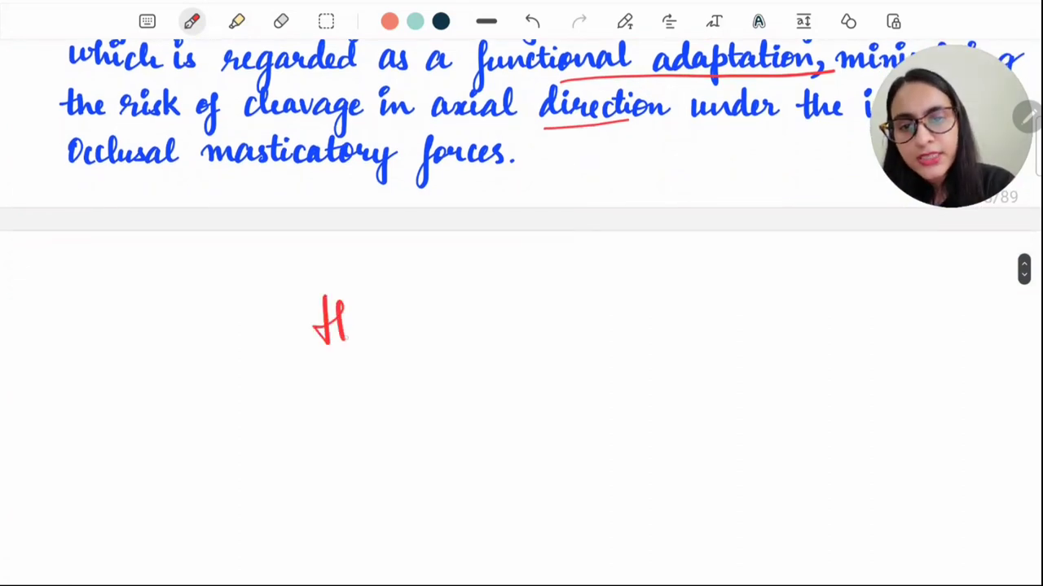
left_click_drag(367, 318, 326, 400)
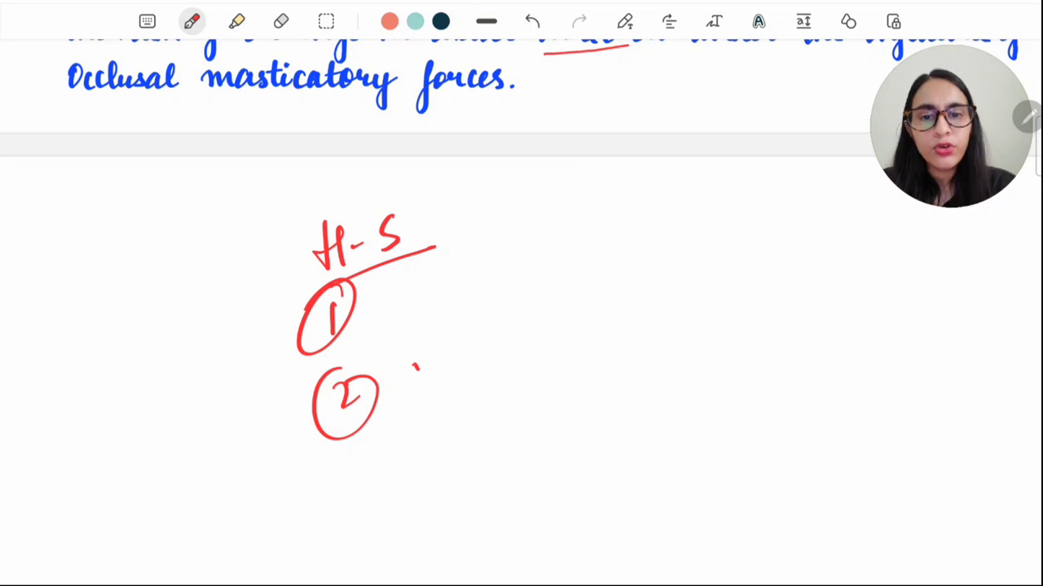
left_click_drag(530, 301, 762, 236)
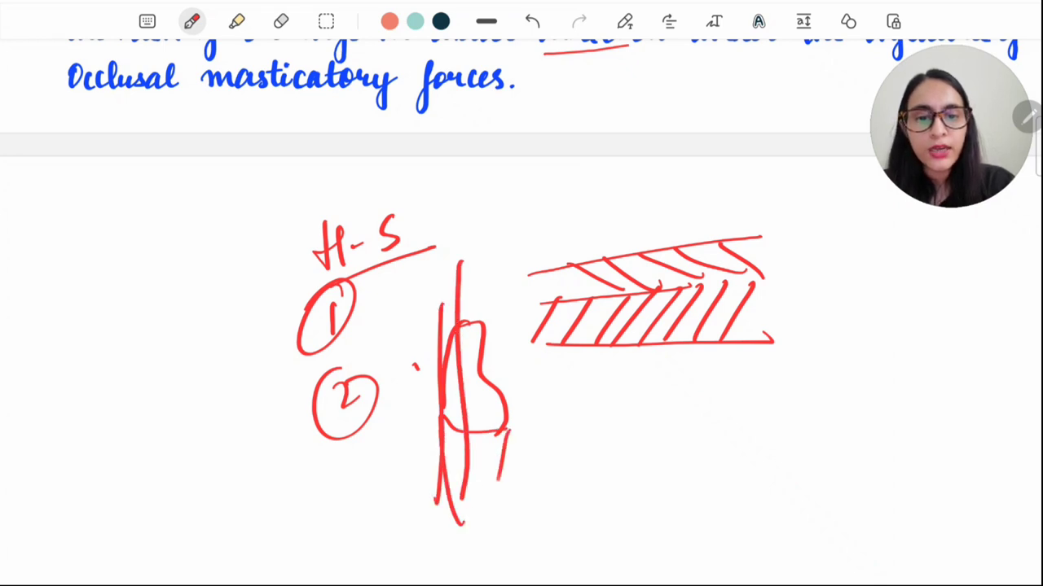
left_click_drag(461, 334, 440, 522)
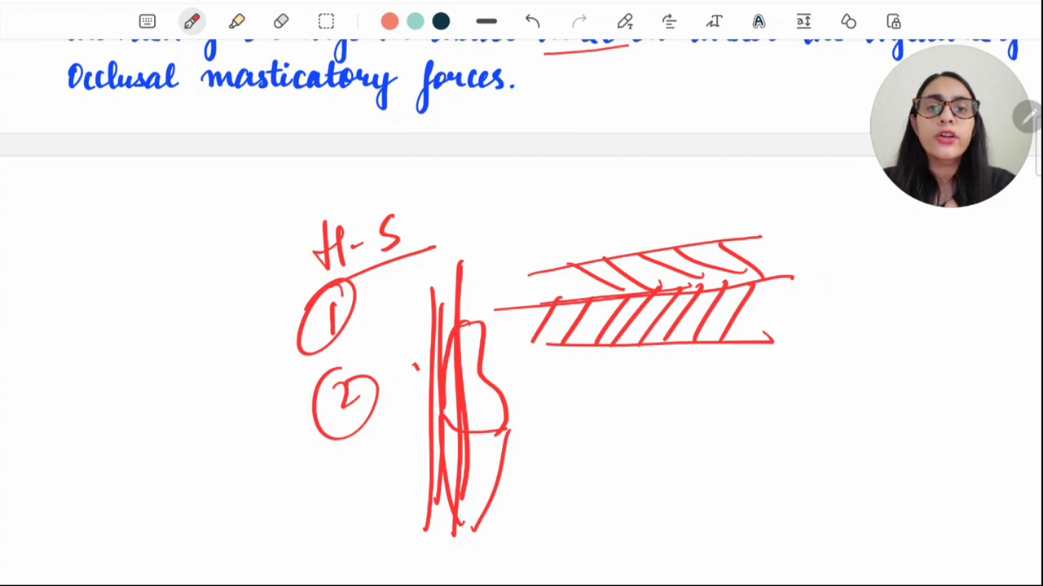
left_click_drag(823, 261, 834, 301)
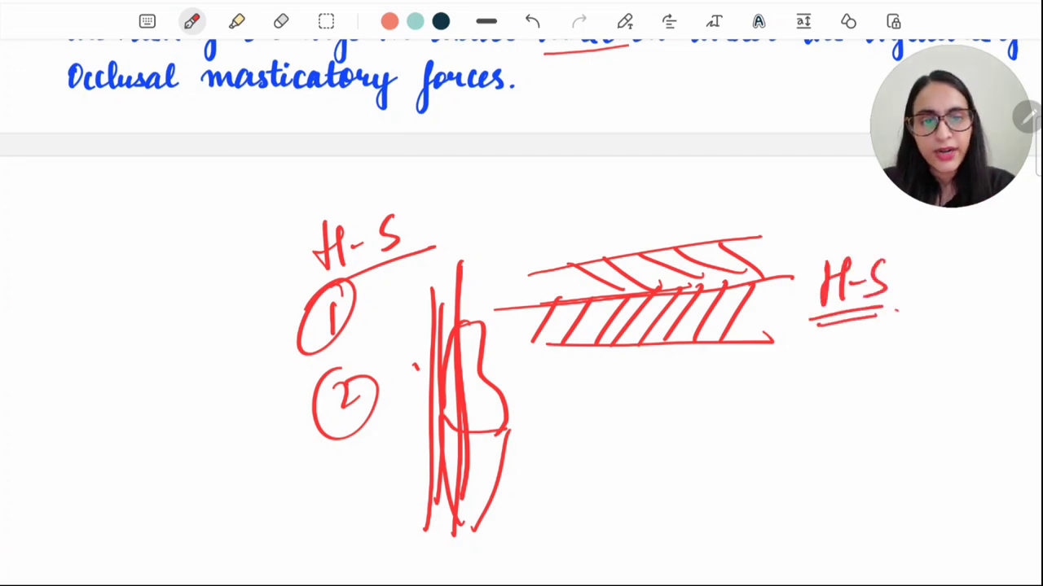
scroll("down", 3)
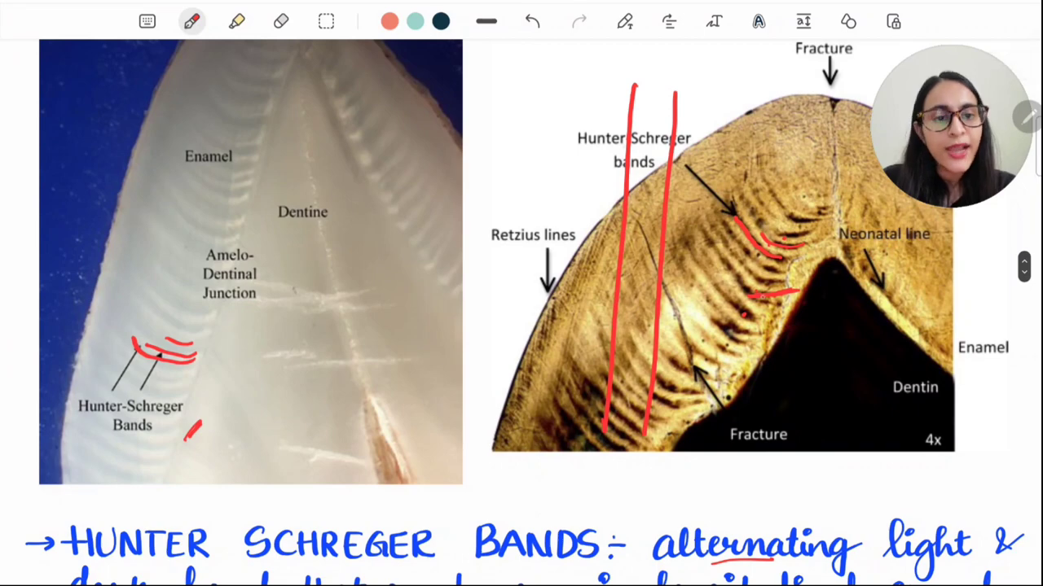
- Trace another Hunter-Schreger band on the right micrograph with a red stroke
scroll("down", 3)
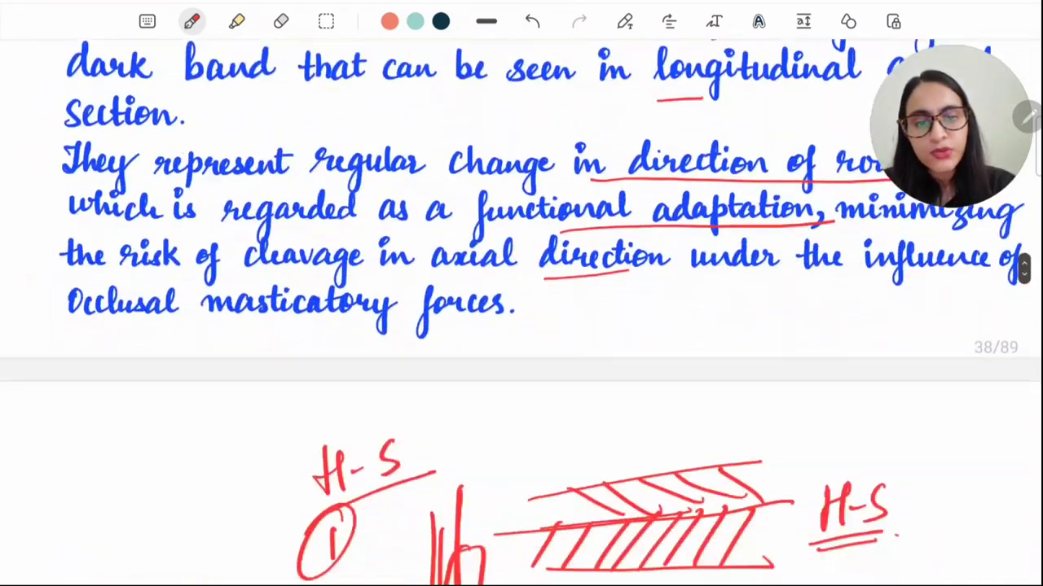
scroll("down", 3)
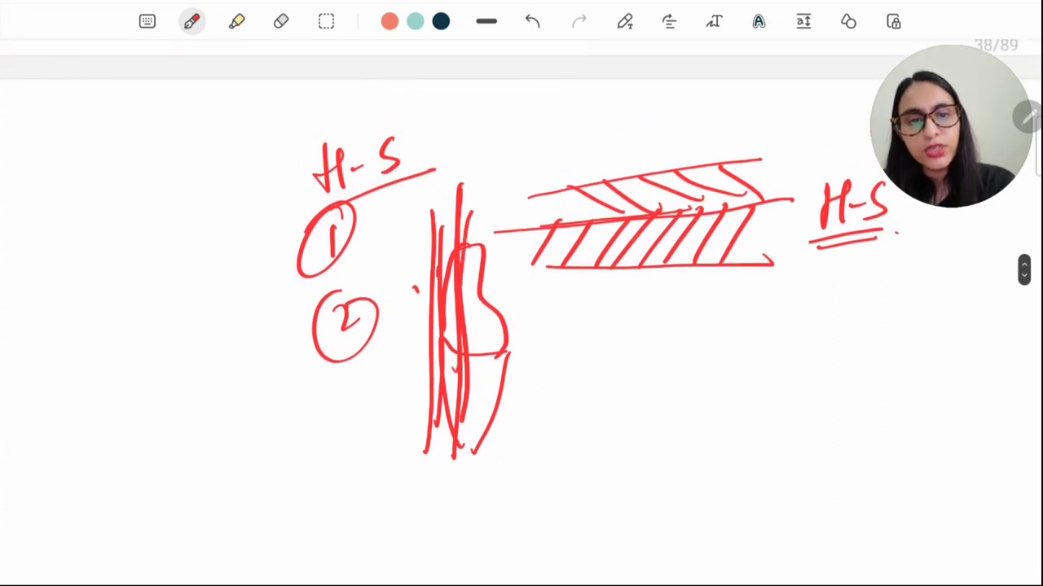
left_click_drag(578, 350, 668, 359)
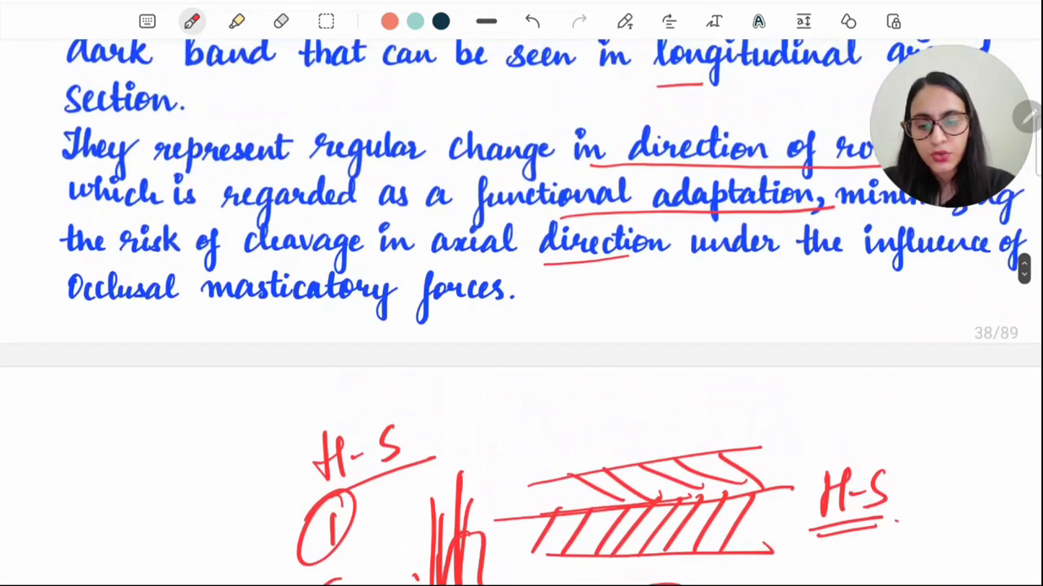
scroll("up", 3)
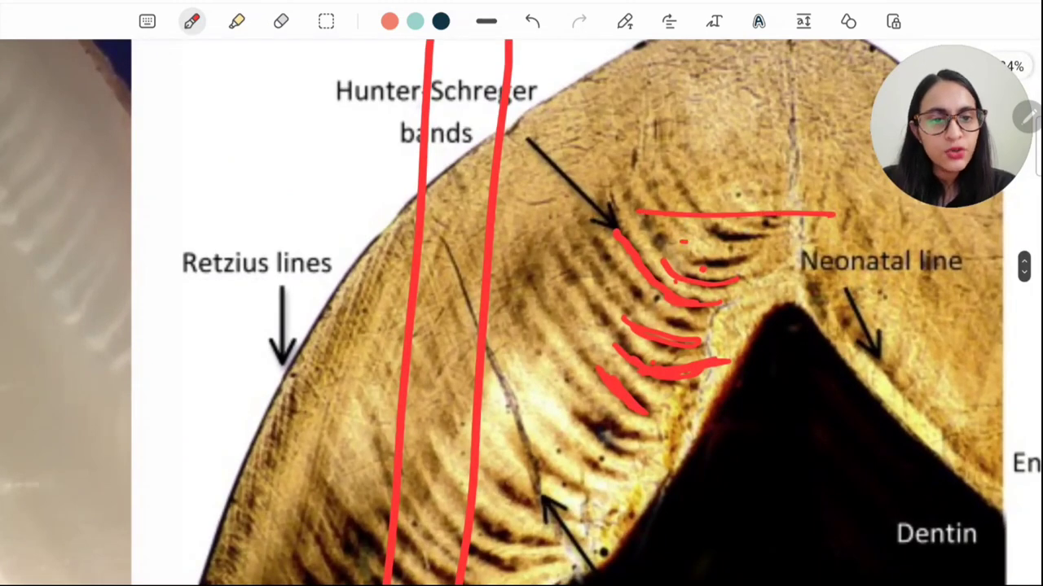
- Draw a second horizontal red line across the bands, then scroll toward the Parazone-Diazone page
left_click_drag(684, 244, 814, 244)
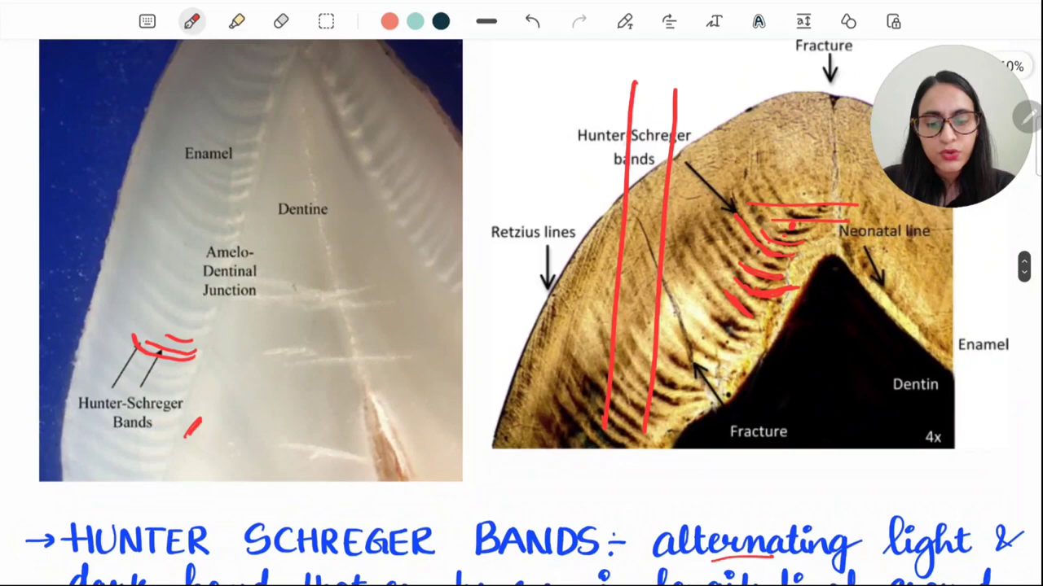
scroll("down", 3)
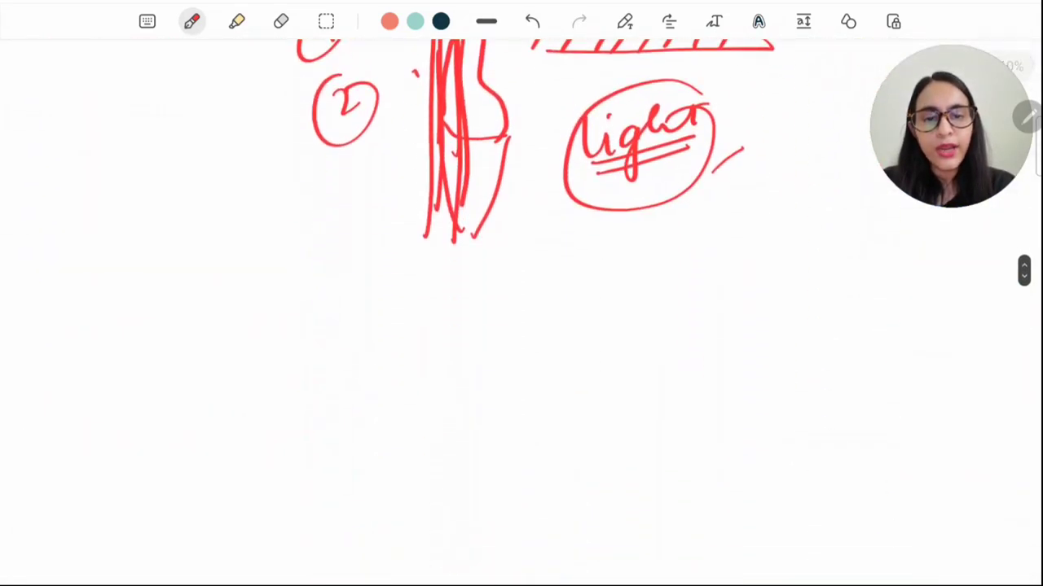
scroll("down", 3)
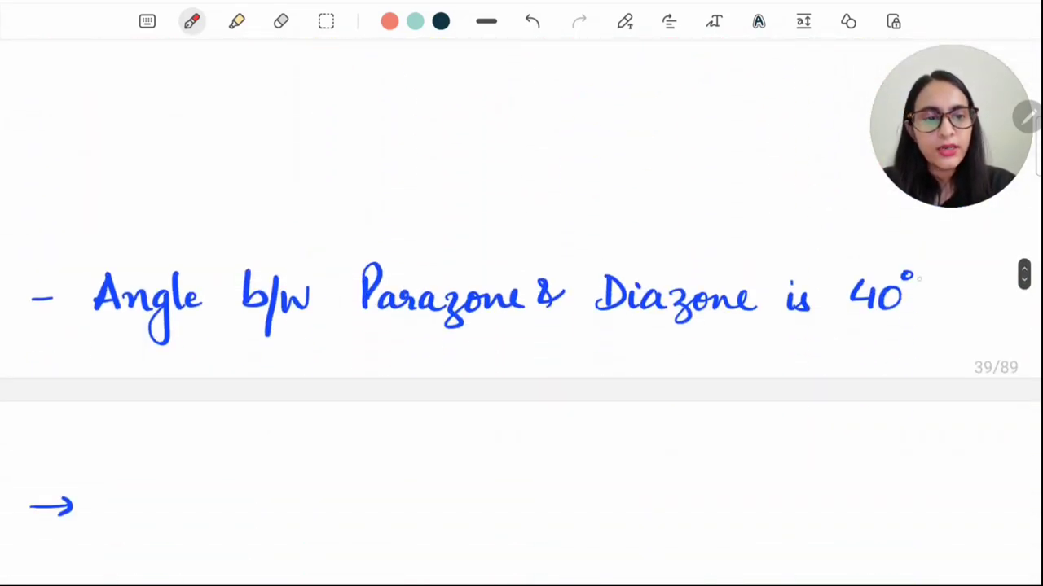